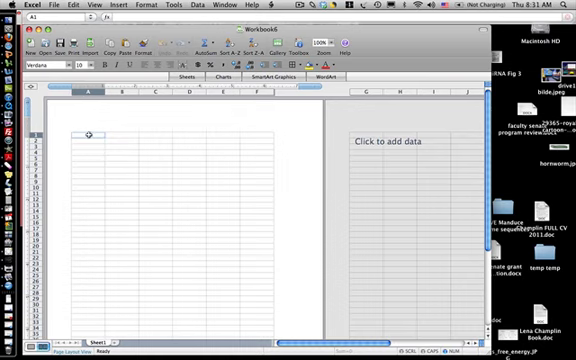
Step: Fill the top two rows with concentration and absorbance decimals starting with 0.1 and 2
text(0.1)
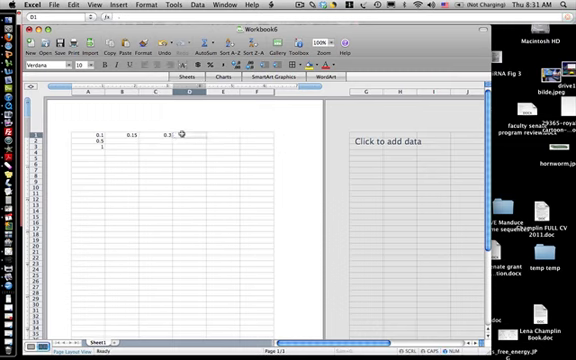
text(2)
text(0.7)
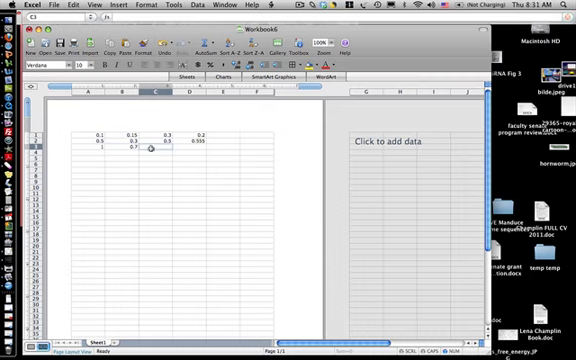
text(a)
text(0.8)
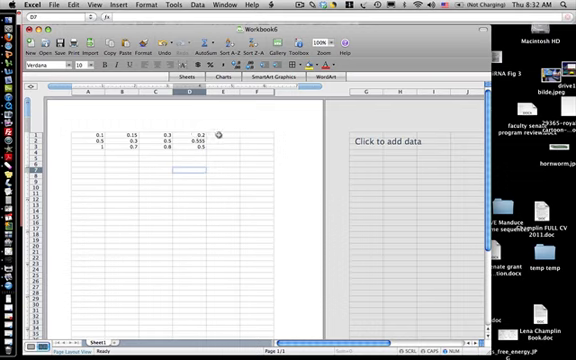
mouse_move(348, 302)
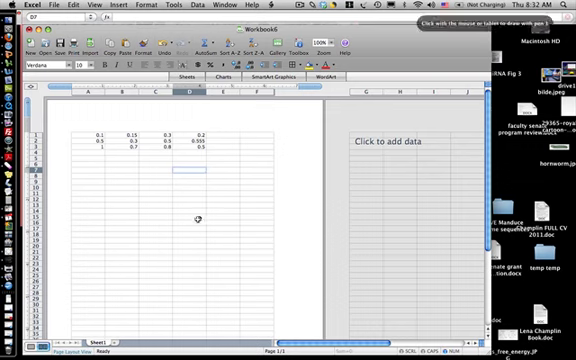
mouse_move(340, 204)
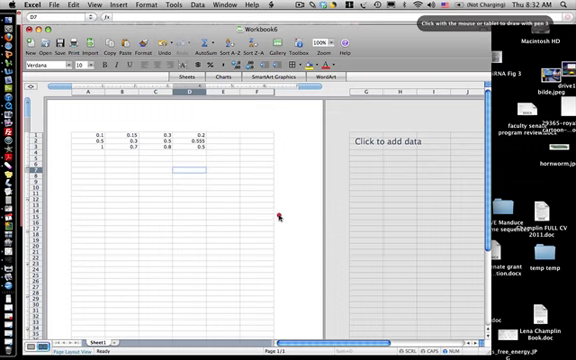
mouse_move(292, 216)
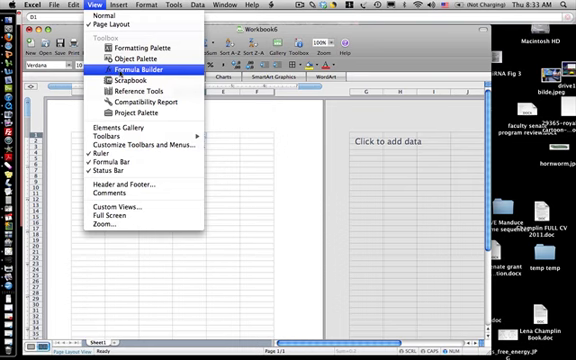
Step: Insert an AVERAGE of the first row's readings via Formula Builder, replacing the cell's contents
click(132, 68)
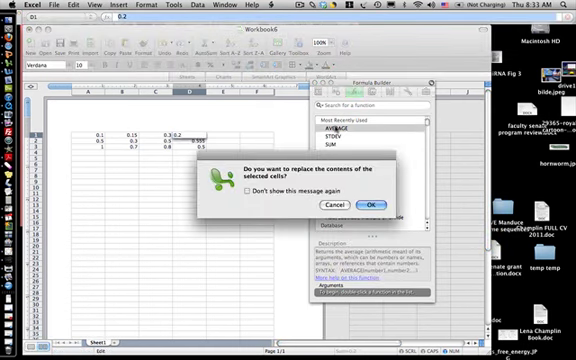
click(376, 198)
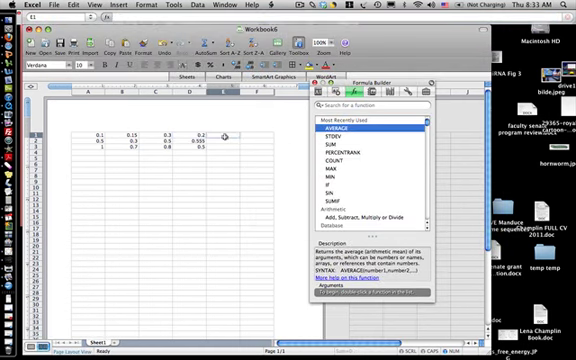
double_click(322, 132)
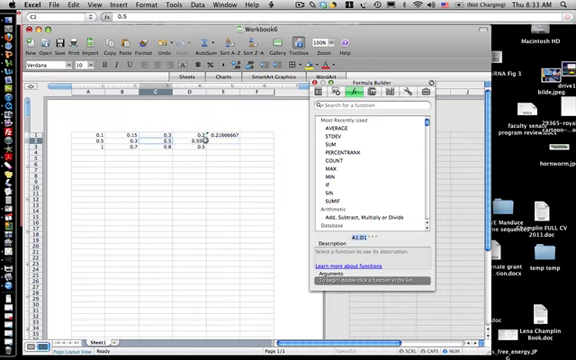
Step: Insert a STDEV of the first row's readings in the next empty cell
click(204, 136)
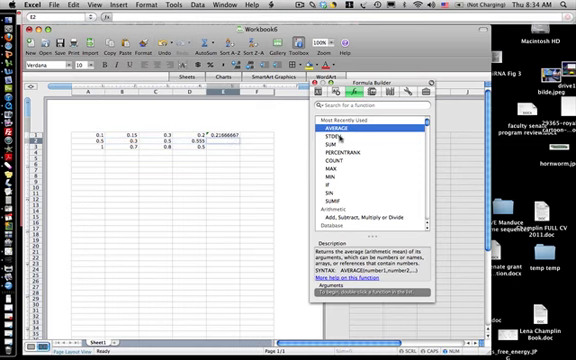
double_click(332, 132)
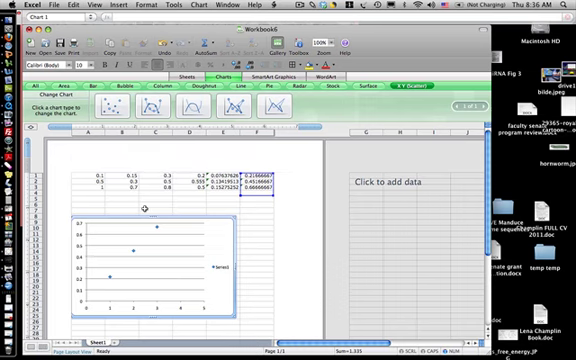
mouse_move(84, 218)
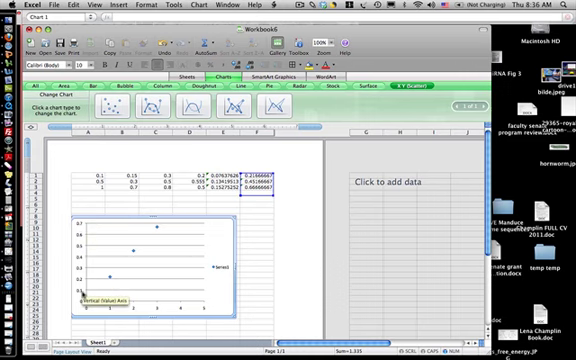
mouse_move(90, 300)
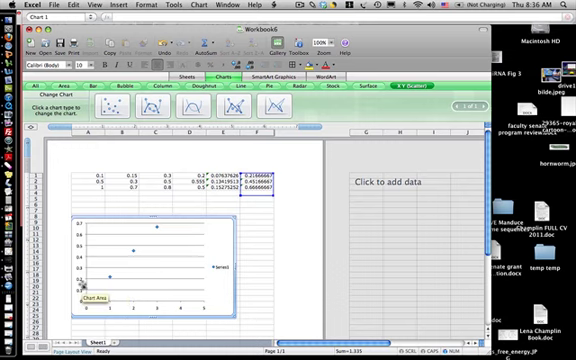
mouse_move(152, 304)
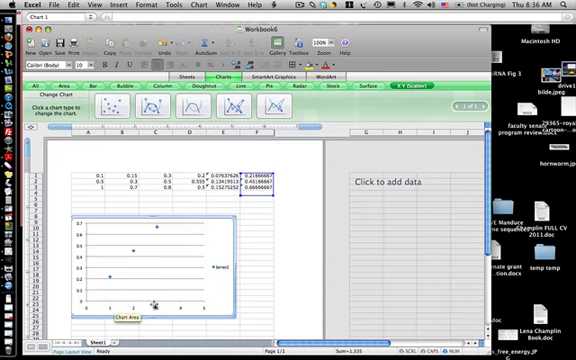
mouse_move(204, 304)
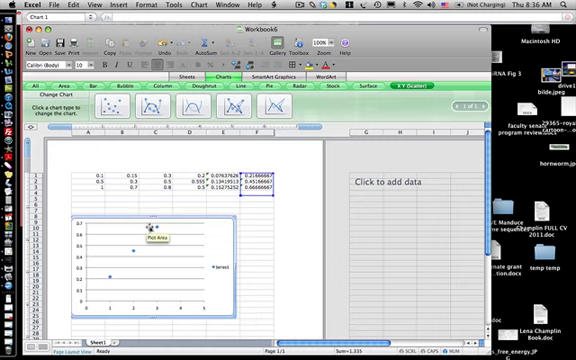
mouse_move(156, 228)
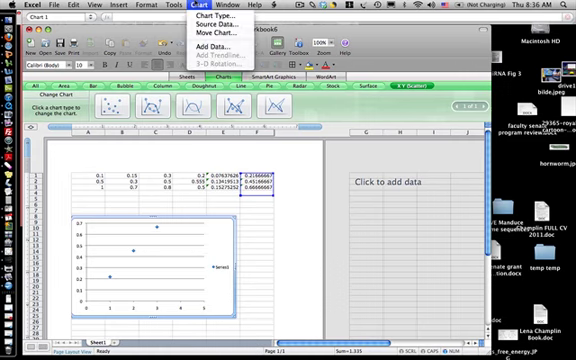
mouse_move(220, 32)
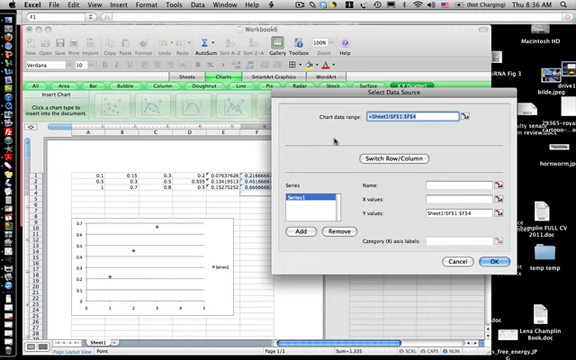
mouse_move(402, 180)
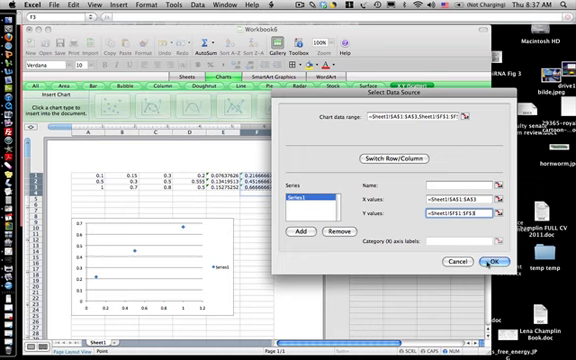
Step: Apply concentration as X values and absorbance as Y values for the chart series
click(496, 262)
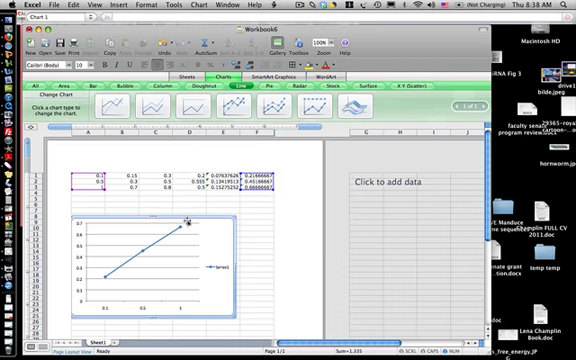
click(190, 220)
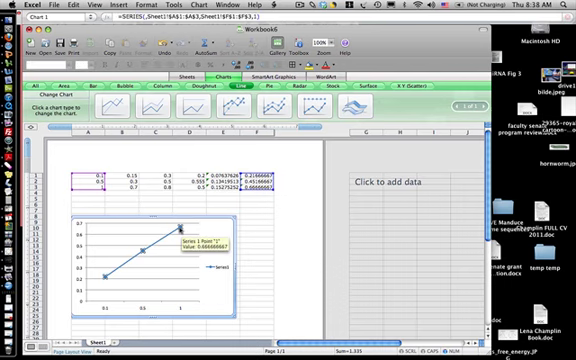
mouse_move(156, 244)
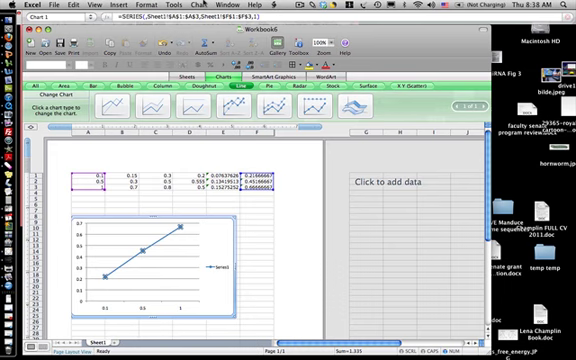
click(204, 8)
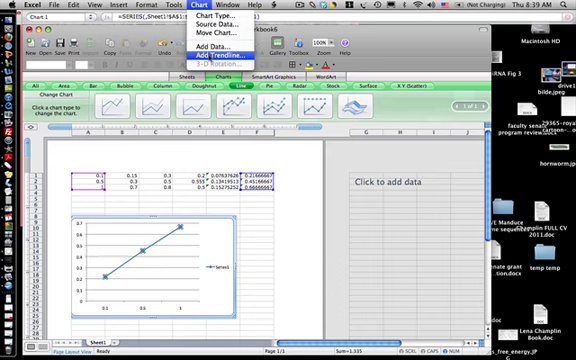
mouse_move(220, 40)
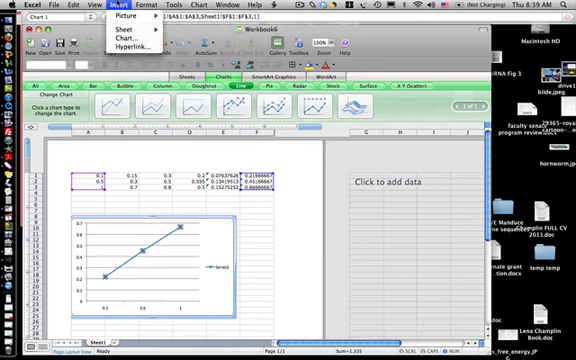
click(136, 8)
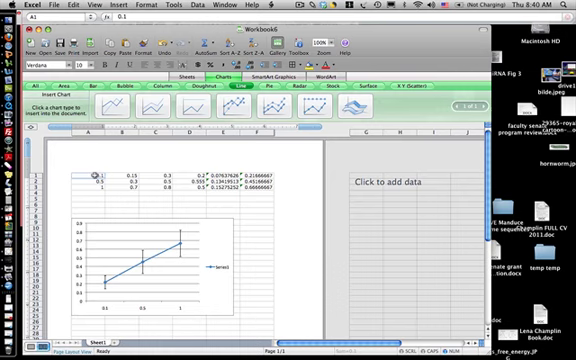
mouse_move(236, 244)
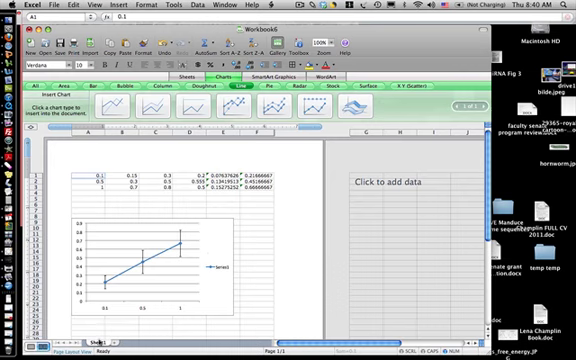
mouse_move(156, 316)
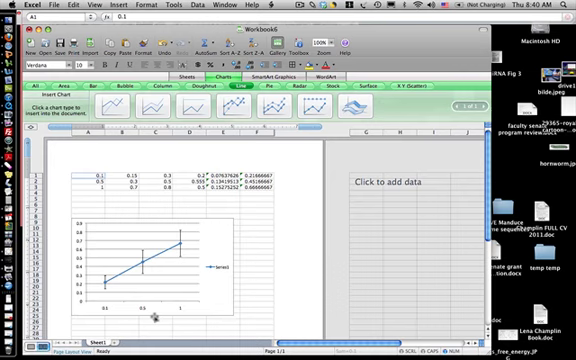
mouse_move(64, 250)
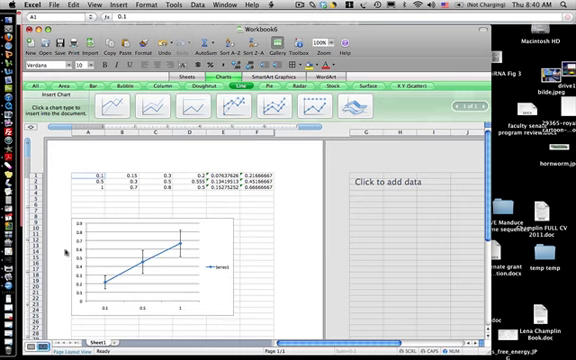